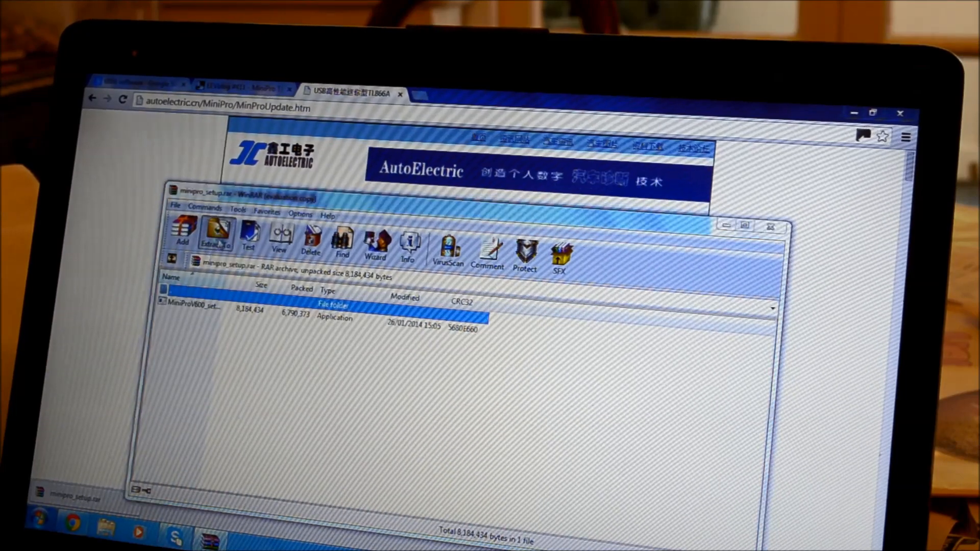
Step: Extract the MiniPro archive and run MiniProV600_setup from Downloads\minipro_setup
{"action": "left_click", "coordinate": [217, 234]}
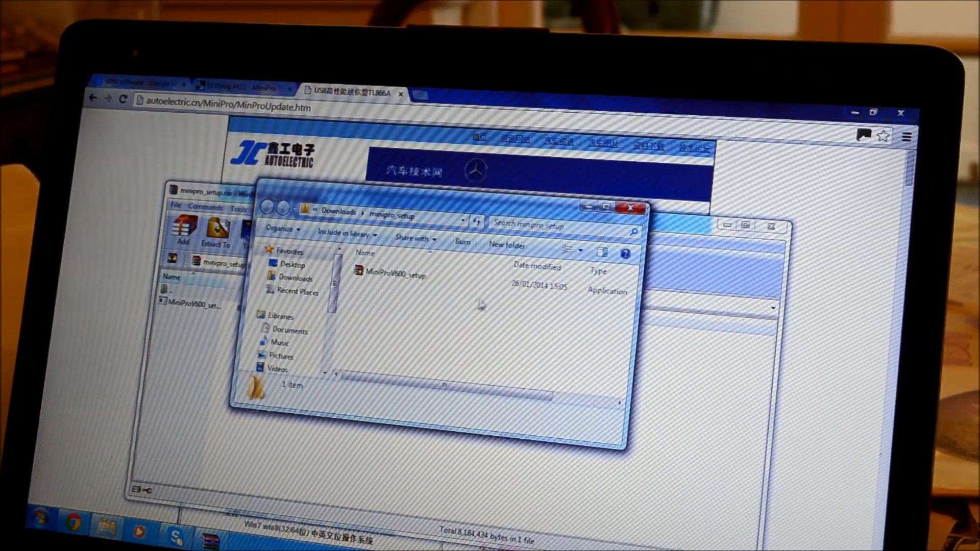
{"action": "left_click", "coordinate": [394, 275]}
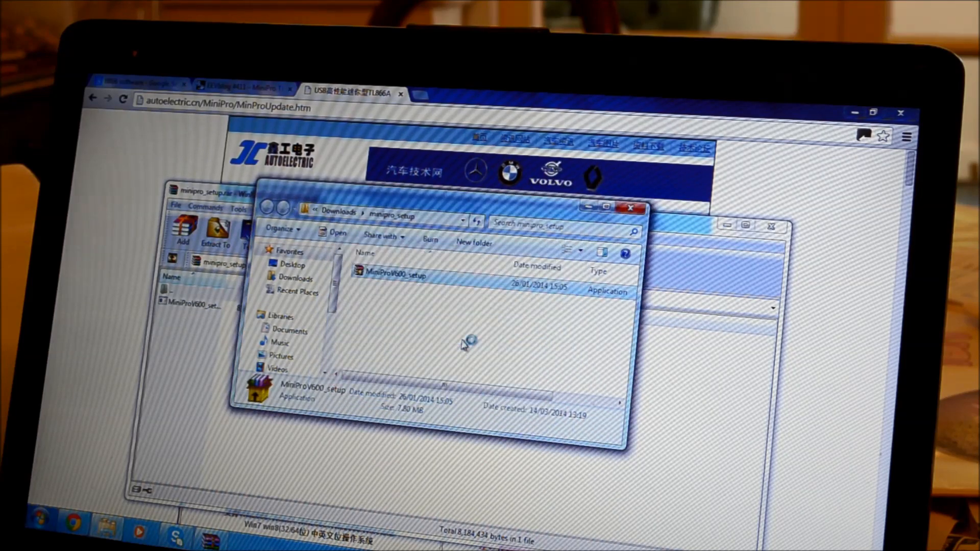
{"action": "double_click", "coordinate": [393, 273]}
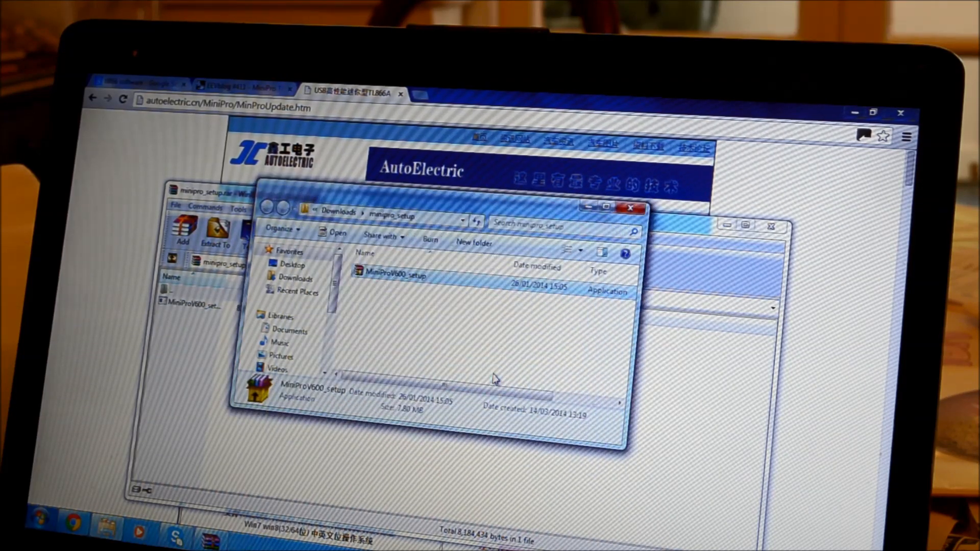
{"action": "double_click", "coordinate": [393, 276]}
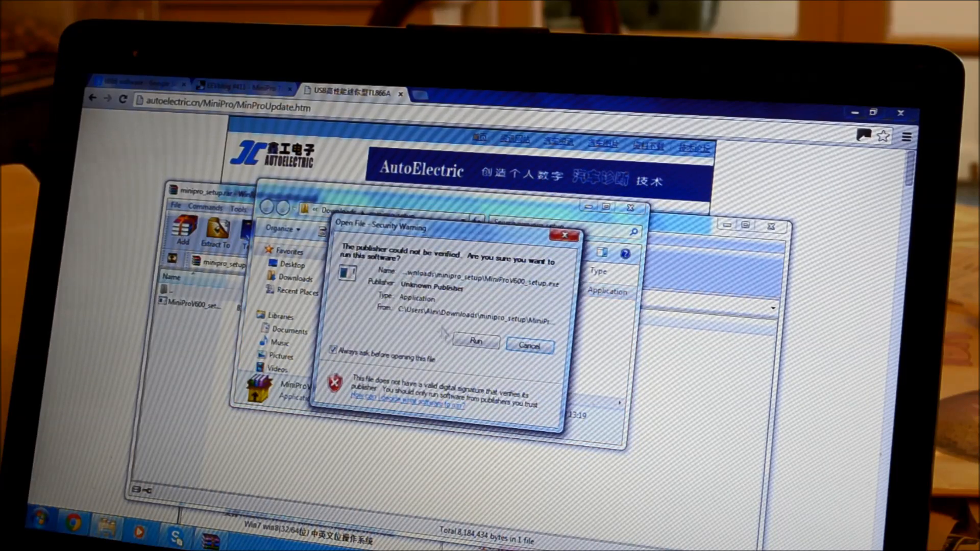
Step: Approve the security warning and install MiniPro V6.00 with its USB device driver
{"action": "left_click", "coordinate": [475, 342]}
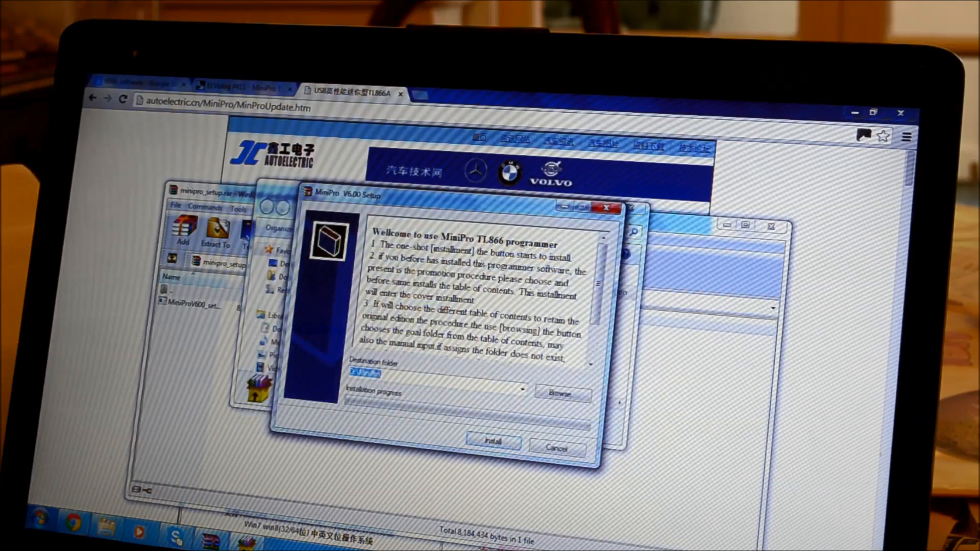
{"action": "left_click", "coordinate": [492, 443]}
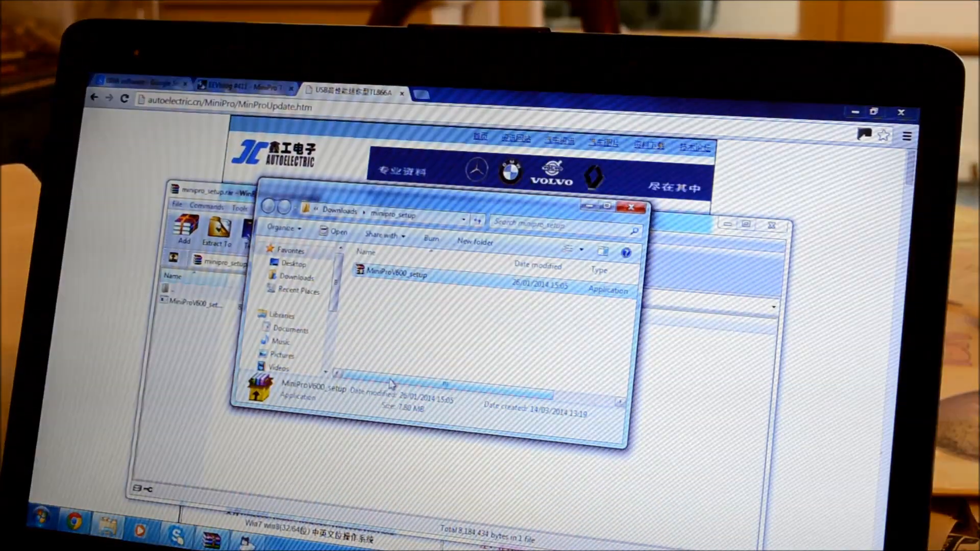
{"action": "double_click", "coordinate": [394, 273]}
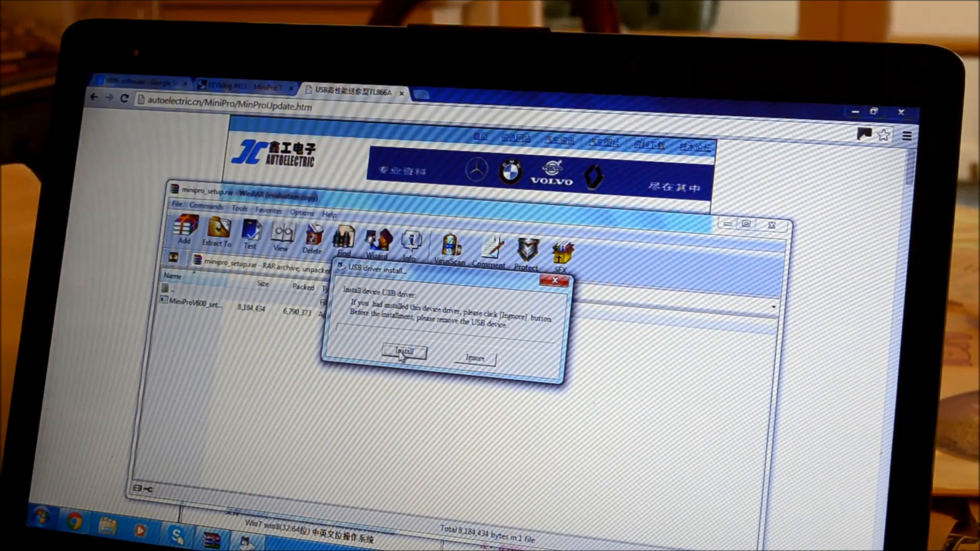
{"action": "left_click", "coordinate": [403, 351]}
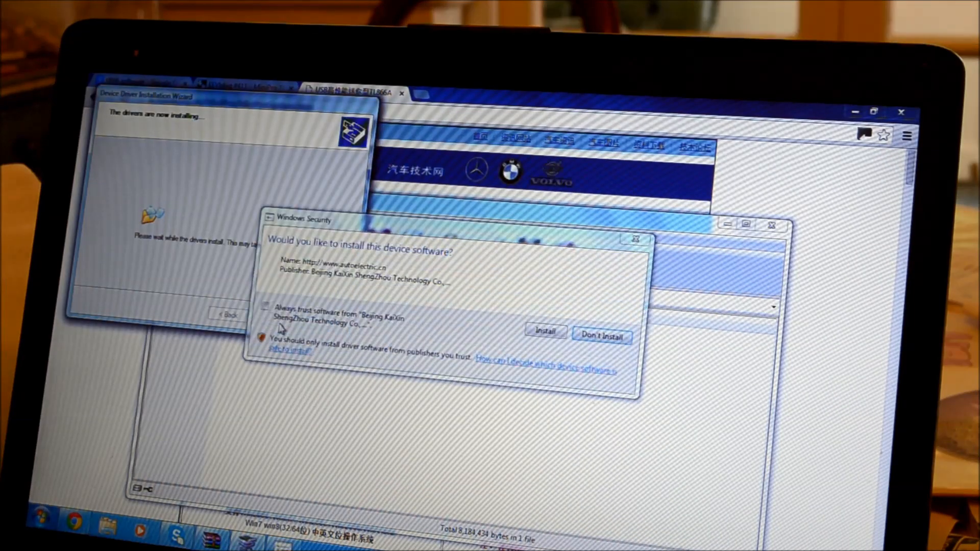
{"action": "left_click", "coordinate": [544, 331]}
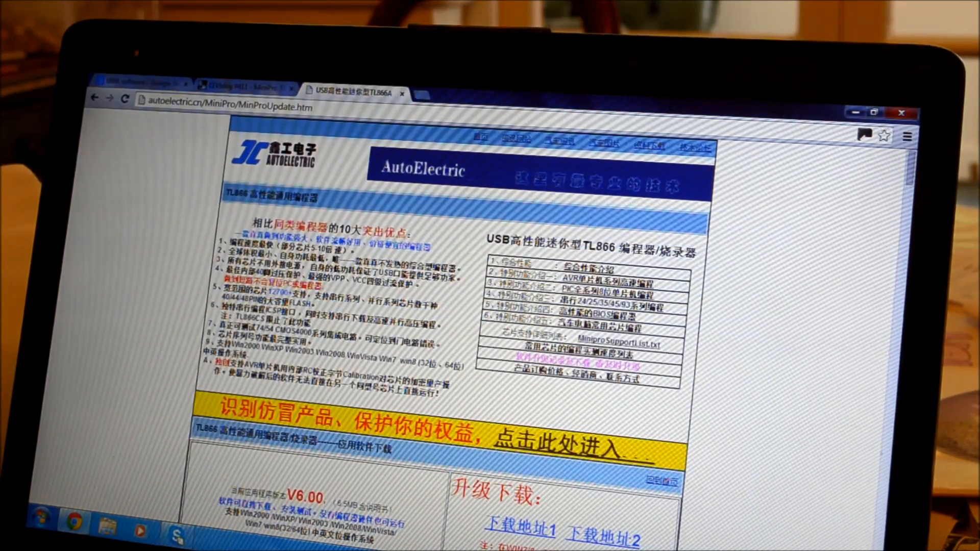
Step: Launch MiniPro Programmer from the Start menu's installed programs list
{"action": "left_click", "coordinate": [43, 519]}
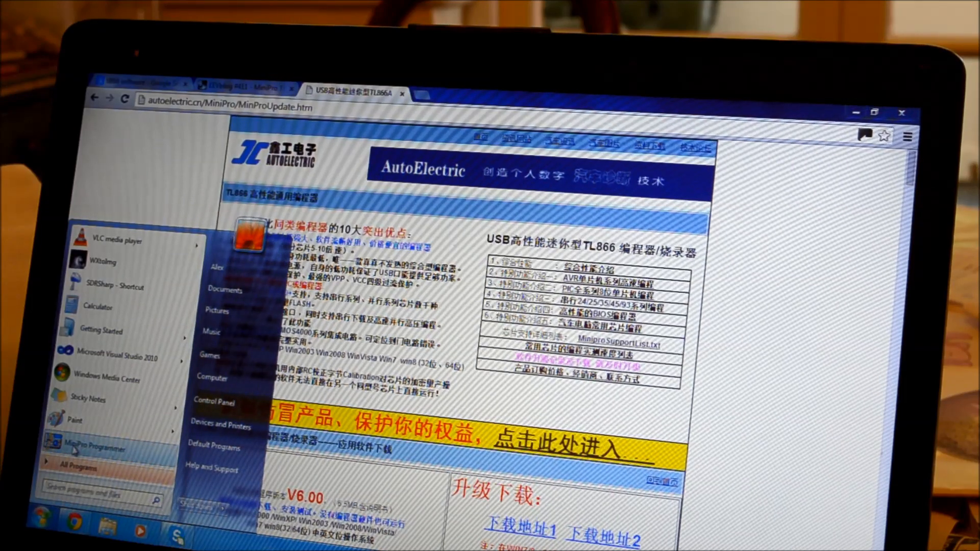
{"action": "left_click", "coordinate": [95, 448]}
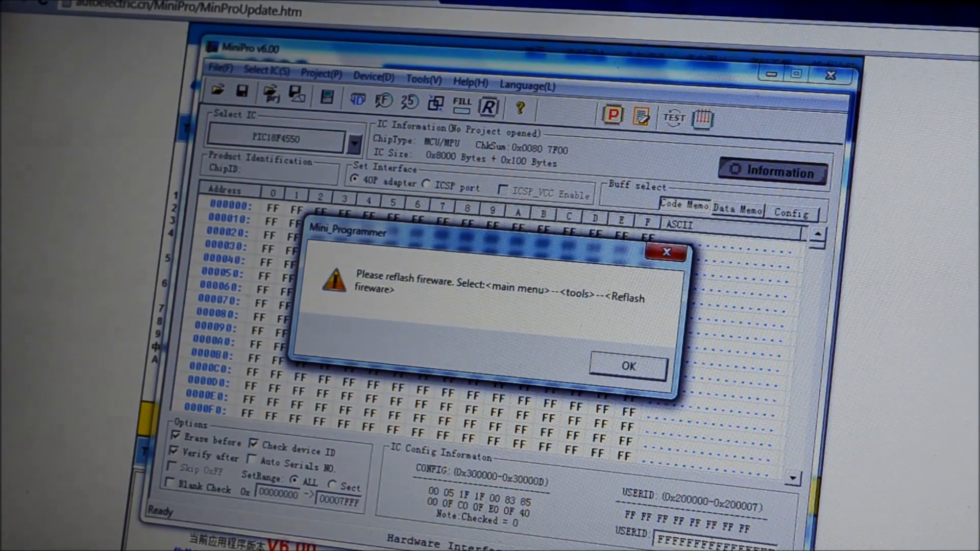
Step: Dismiss the reflash warning and start Tools > Reflash firmware
{"action": "left_click", "coordinate": [627, 365]}
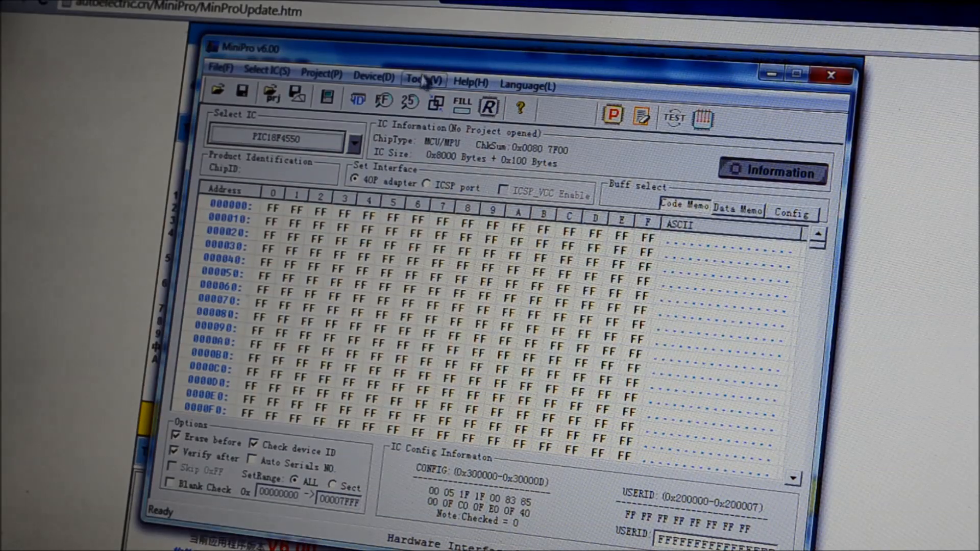
{"action": "left_click", "coordinate": [424, 79]}
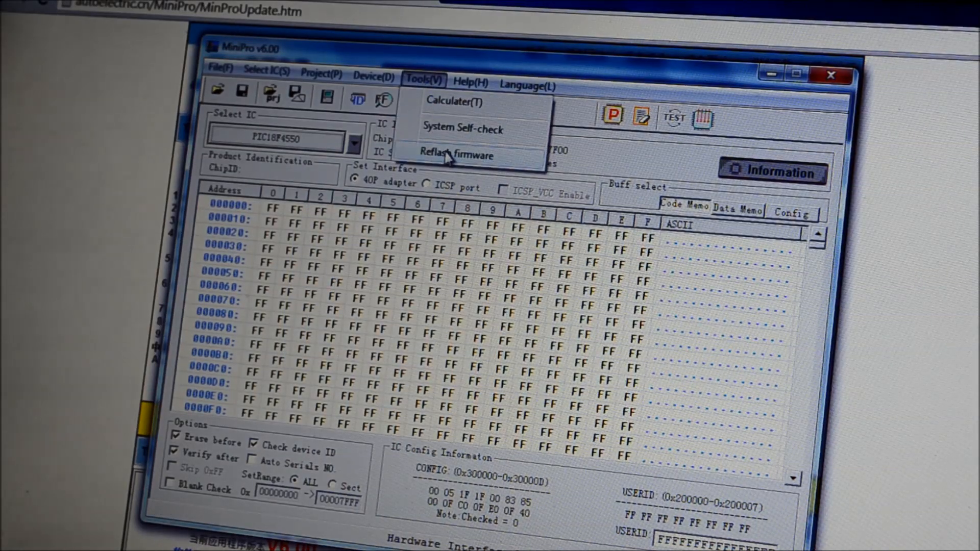
{"action": "left_click", "coordinate": [456, 155]}
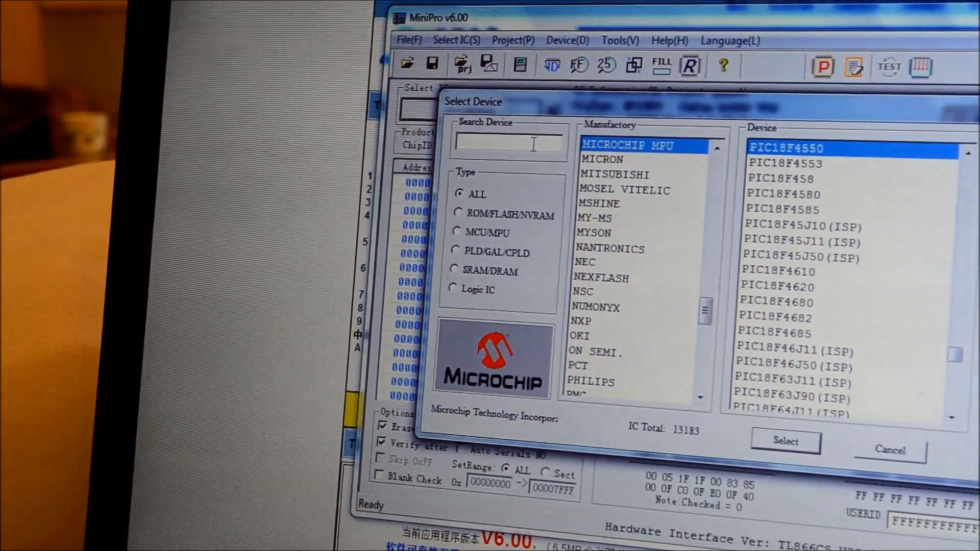
Step: Filter the device chooser with a TMS27C128 search
{"action": "type", "text": "2"}
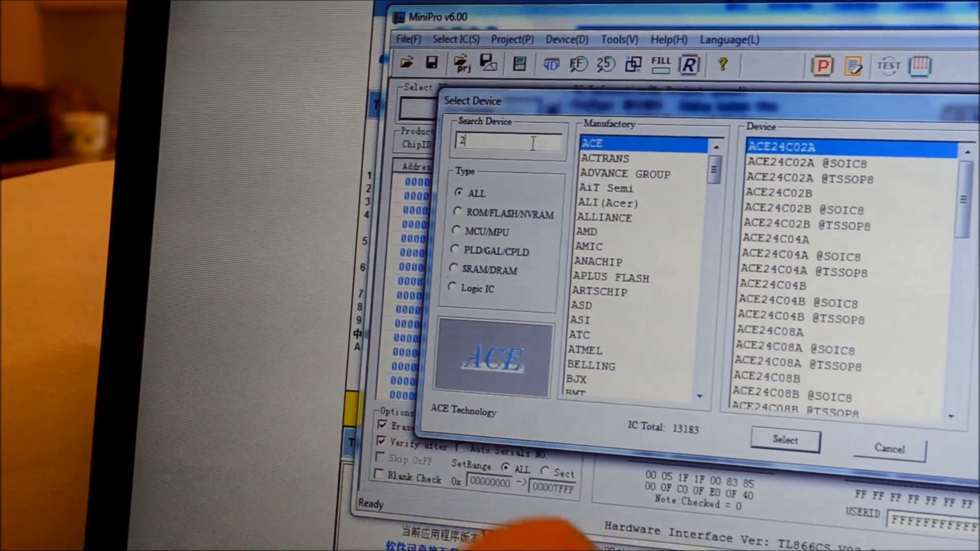
{"action": "type", "text": "7C128"}
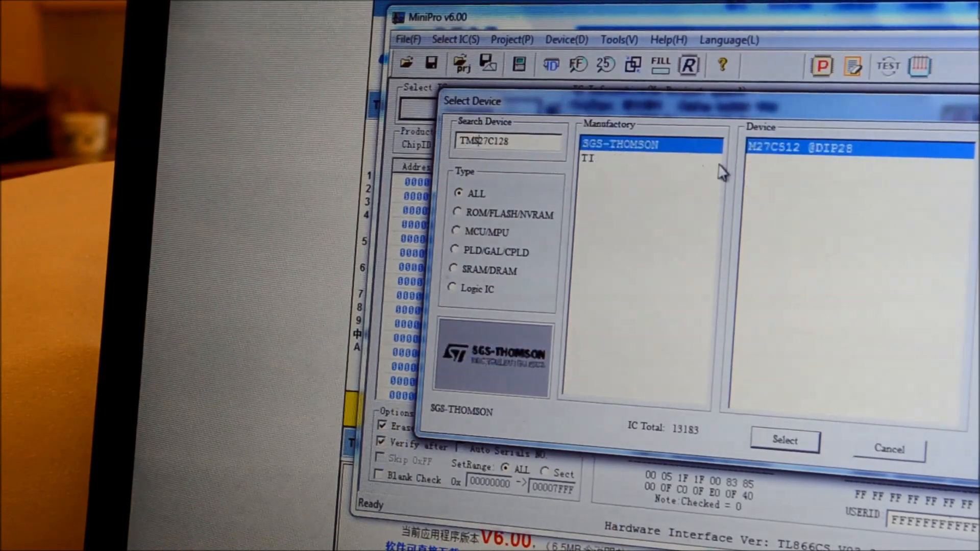
{"action": "mouse_move", "coordinate": [696, 167]}
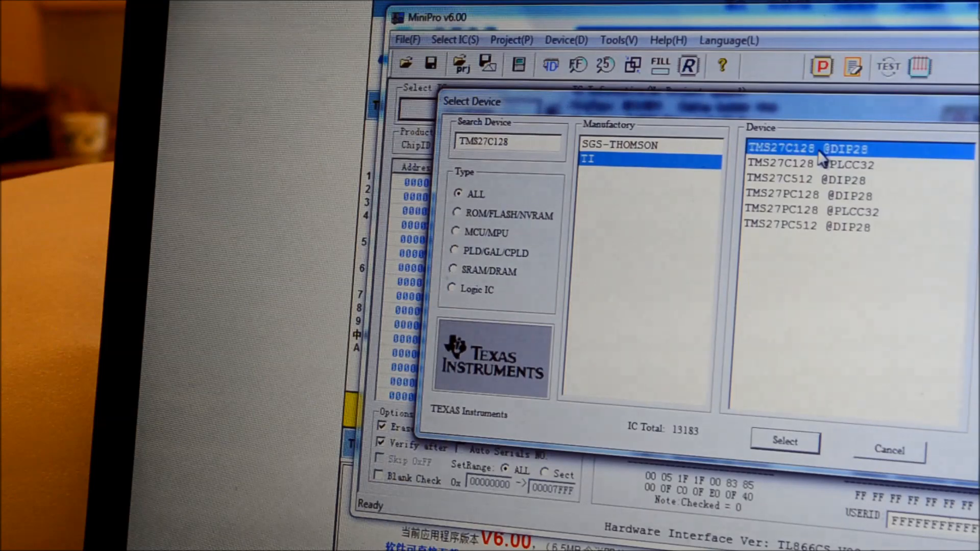
{"action": "mouse_move", "coordinate": [885, 160]}
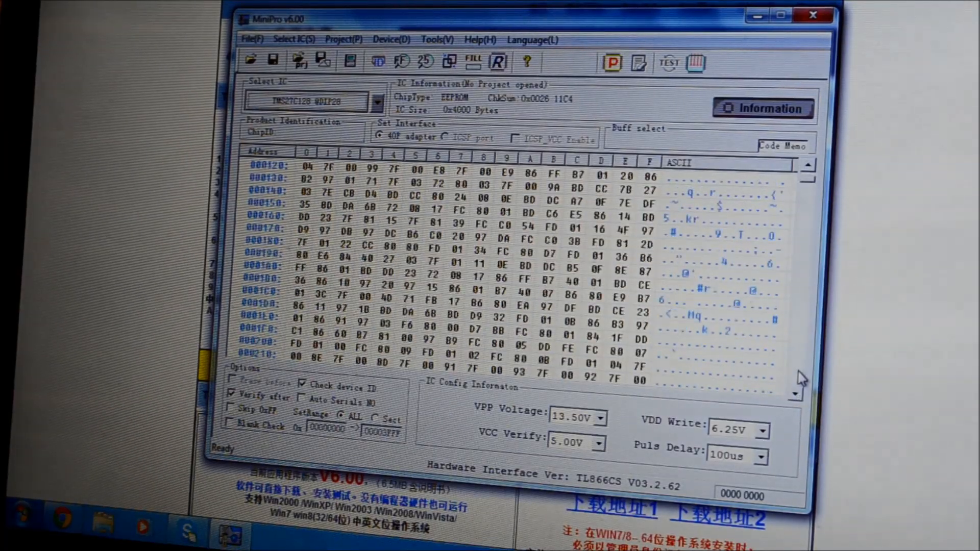
{"action": "scroll", "scroll_direction": "down", "scroll_amount": 3}
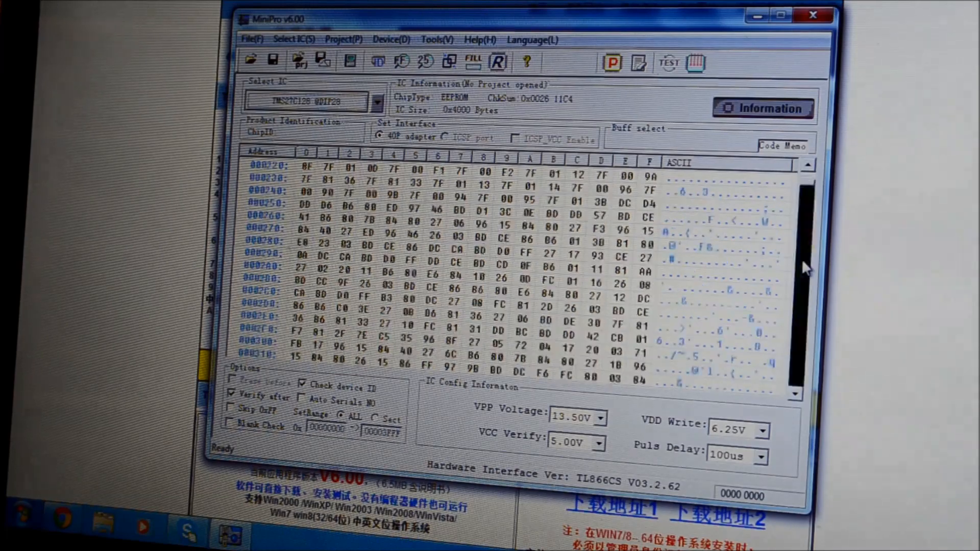
{"action": "scroll", "scroll_direction": "down", "scroll_amount": 3}
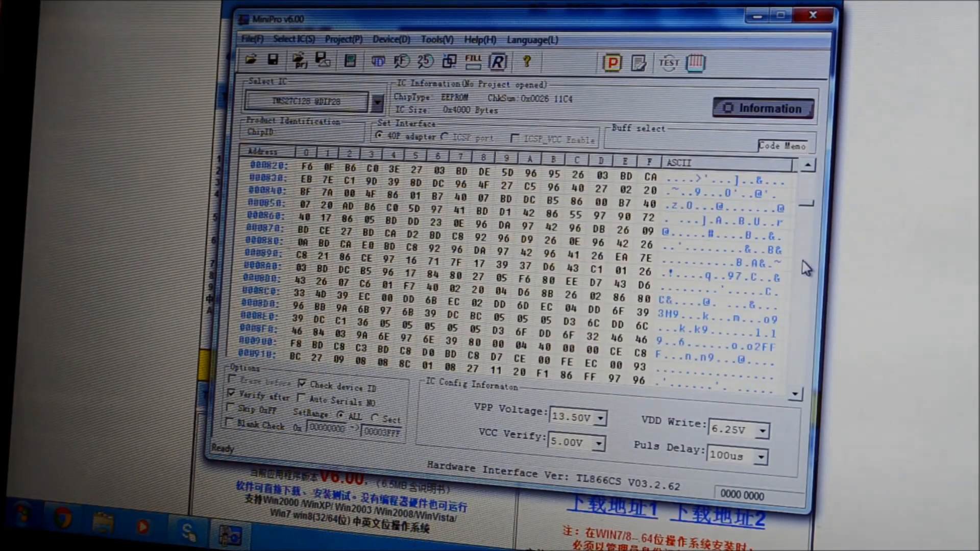
{"action": "scroll", "scroll_direction": "down", "scroll_amount": 3}
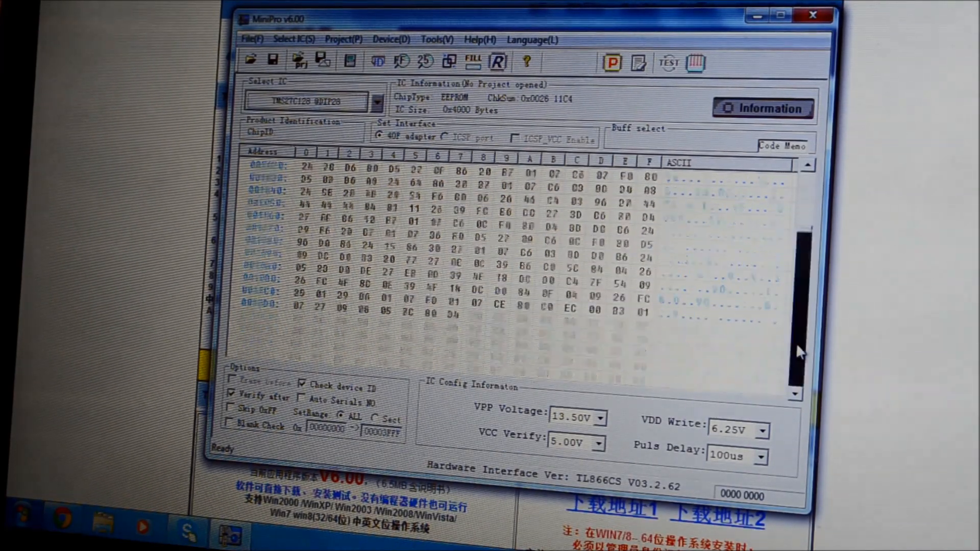
{"action": "scroll", "scroll_direction": "down", "scroll_amount": 3}
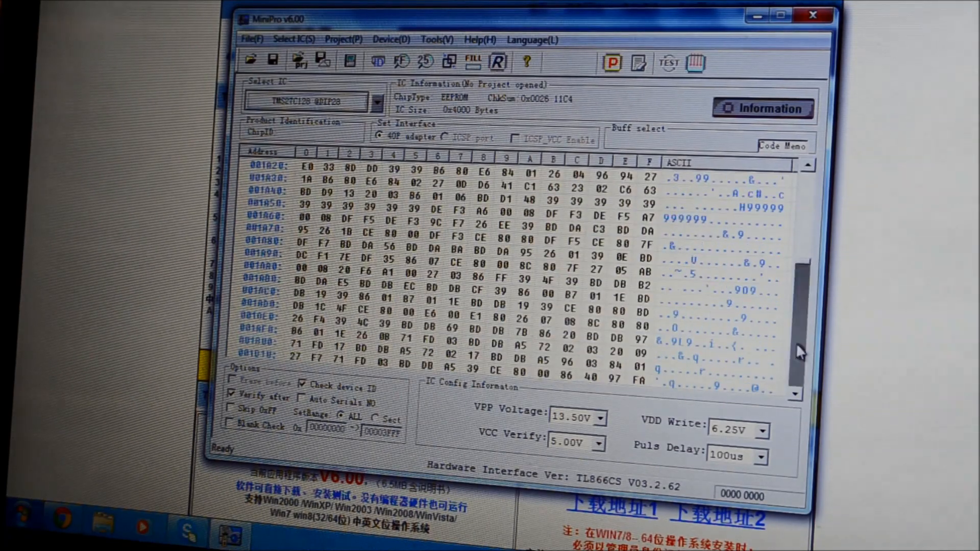
{"action": "scroll", "scroll_direction": "down", "scroll_amount": 3}
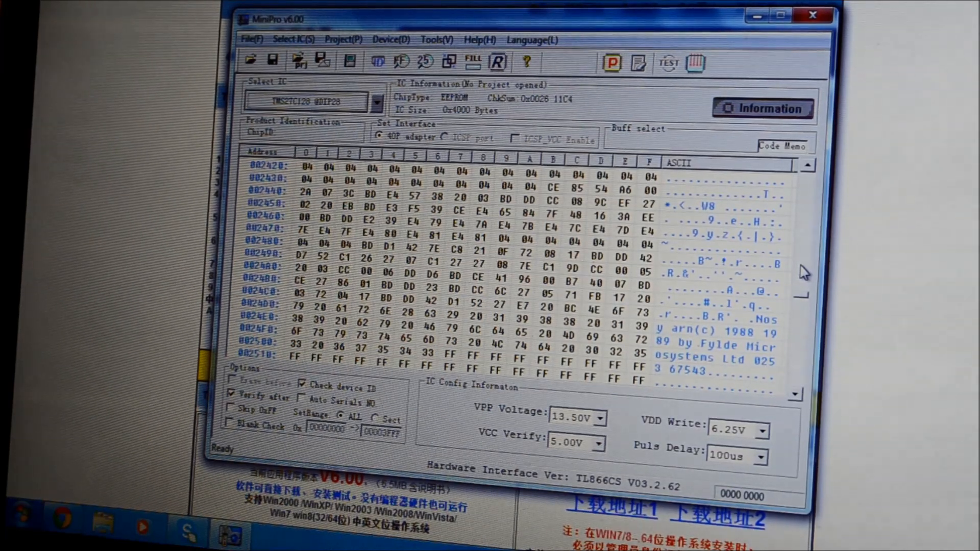
{"action": "scroll", "scroll_direction": "down", "scroll_amount": 3}
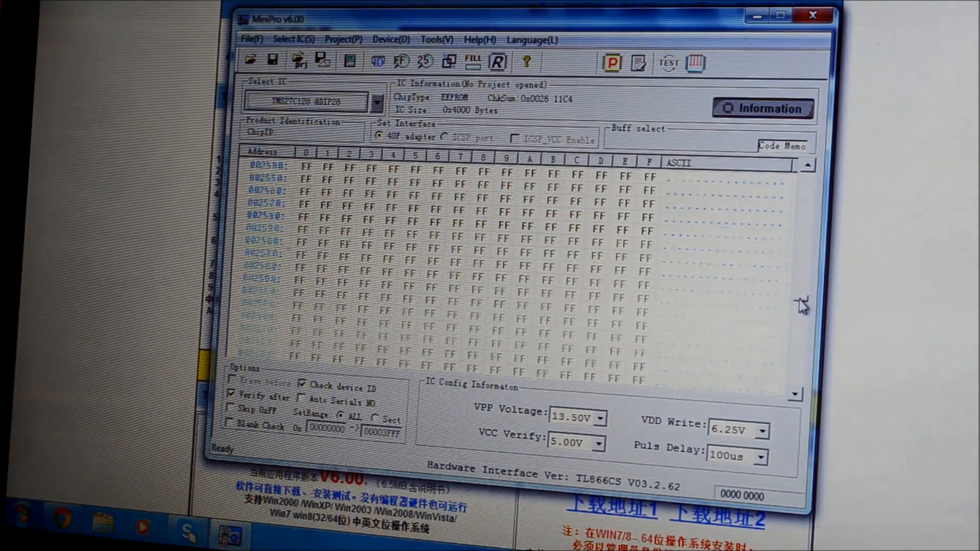
{"action": "scroll", "scroll_direction": "down", "scroll_amount": 3}
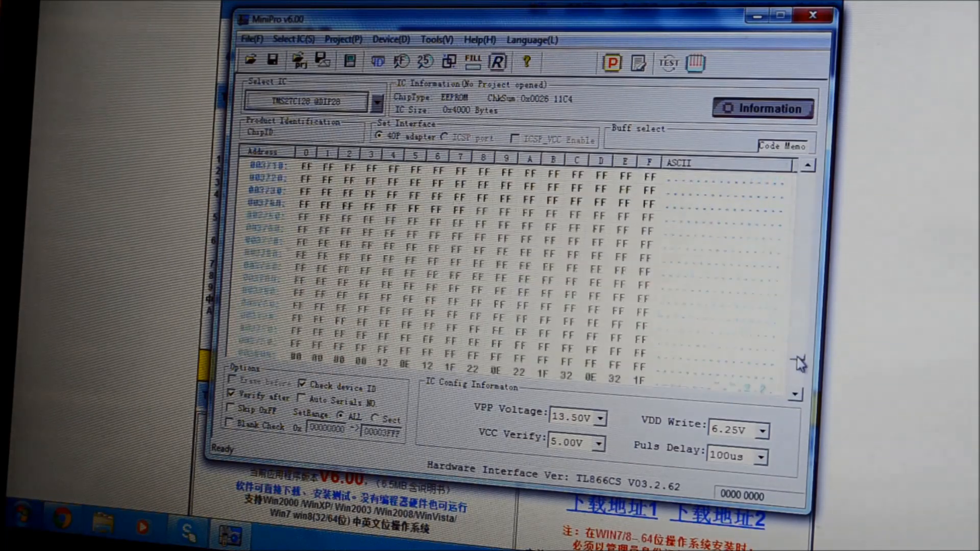